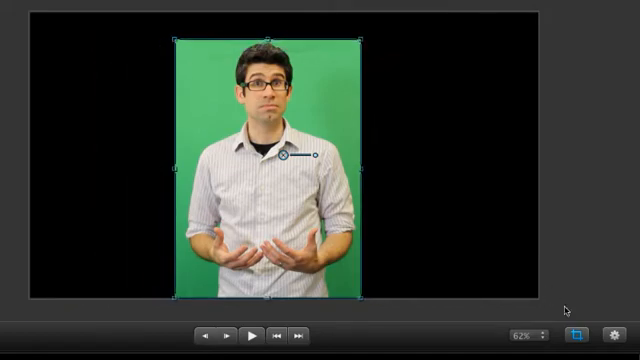
# Step: Add a Remove a Color filter with a green key color to the cropped camera clip
pyautogui.moveTo(271, 44); pyautogui.dragTo(271, 52)
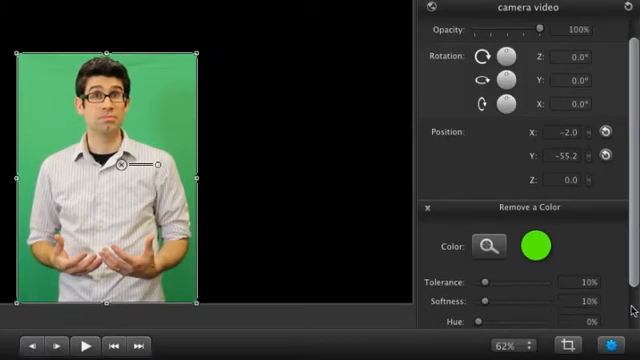
# Step: Scroll down the inspector to the Remove a Color controls
pyautogui.scroll(-3)
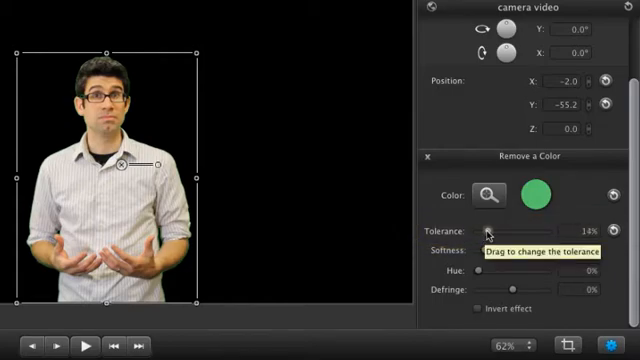
# Step: Adjust the Remove a Color sliders to Tolerance 20% and Softness 15% for cleaner edges
pyautogui.moveTo(493, 226); pyautogui.dragTo(512, 226)
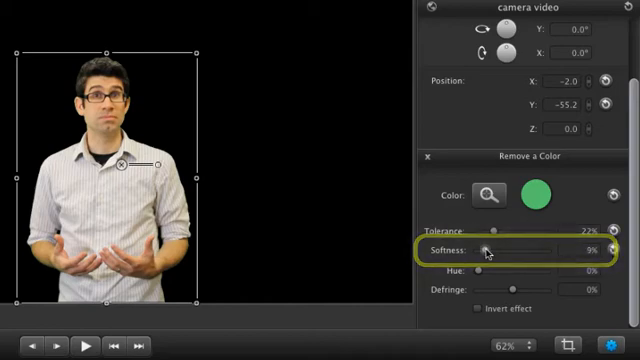
pyautogui.moveTo(485, 248); pyautogui.dragTo(500, 248)
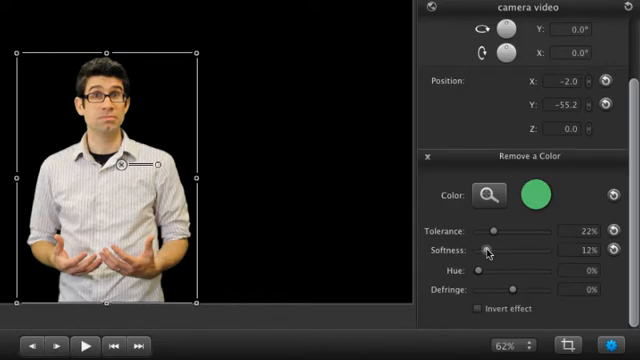
pyautogui.moveTo(508, 231); pyautogui.dragTo(497, 231)
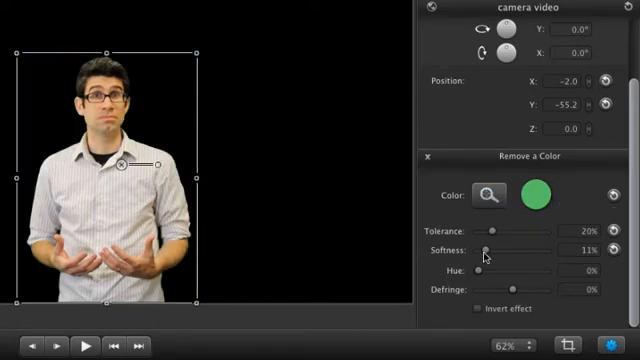
pyautogui.moveTo(484, 249); pyautogui.dragTo(492, 249)
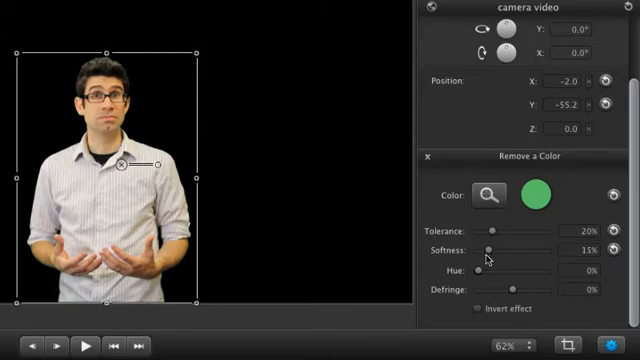
pyautogui.moveTo(483, 272)
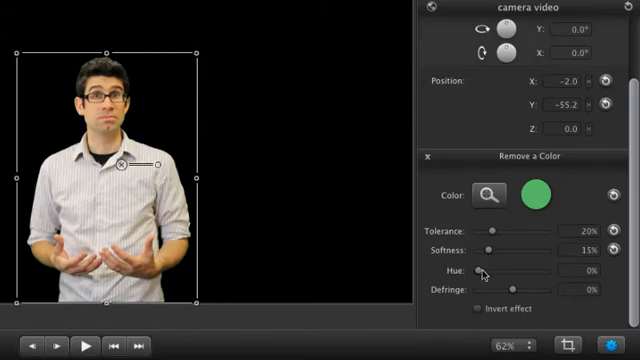